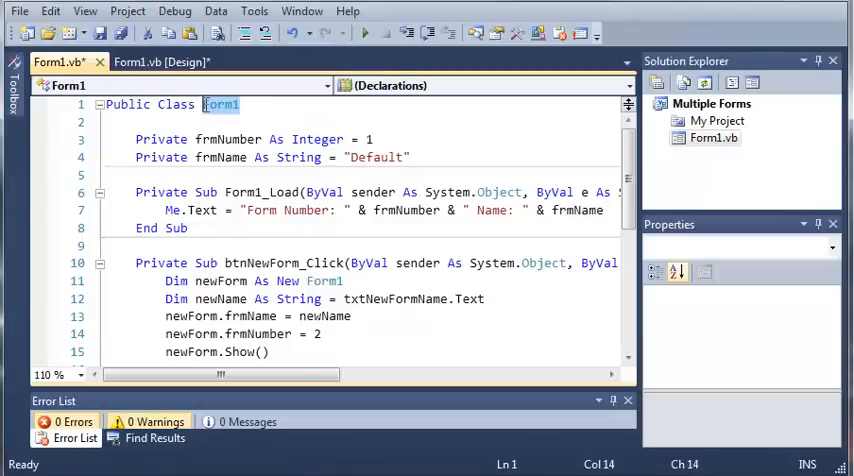
- Switch between Form1's Design and code views, ending on the Design view
{"action": "left_click", "coordinate": [160, 62]}
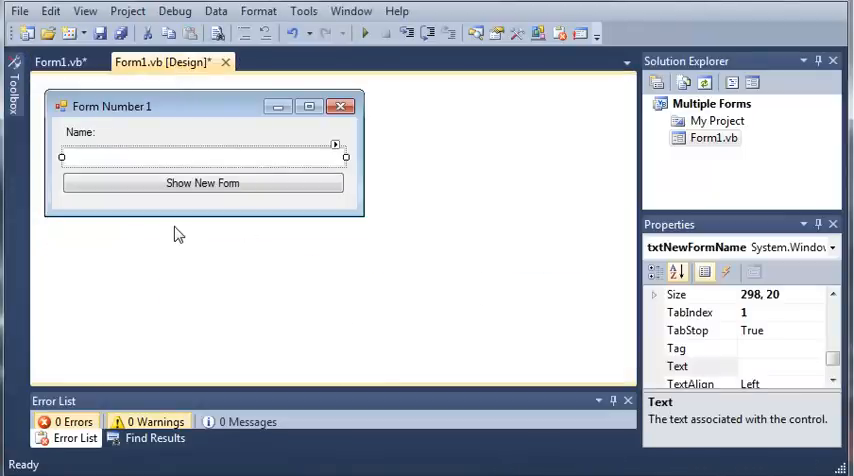
{"action": "left_click", "coordinate": [57, 62]}
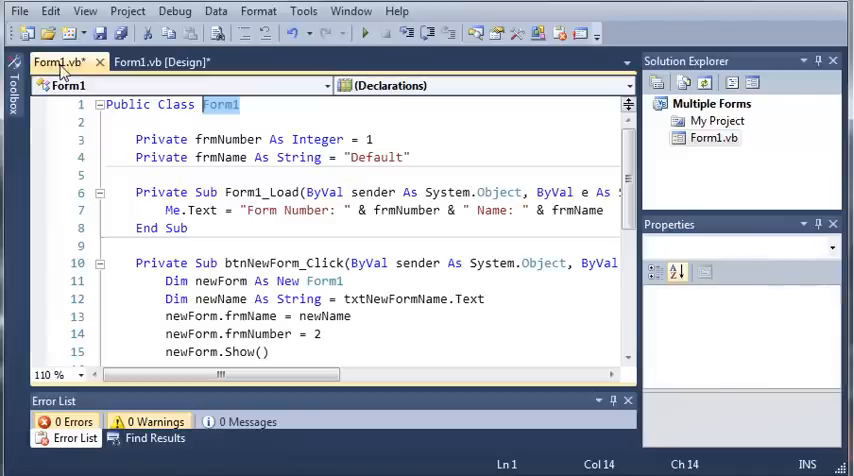
{"action": "left_click", "coordinate": [160, 62]}
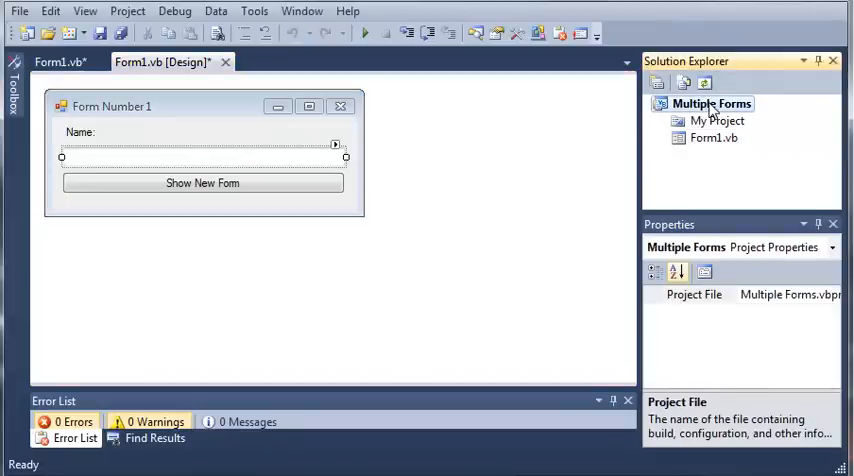
- Add a new Windows Form named Form2.vb to the Multiple Forms project
{"action": "right_click", "coordinate": [708, 104]}
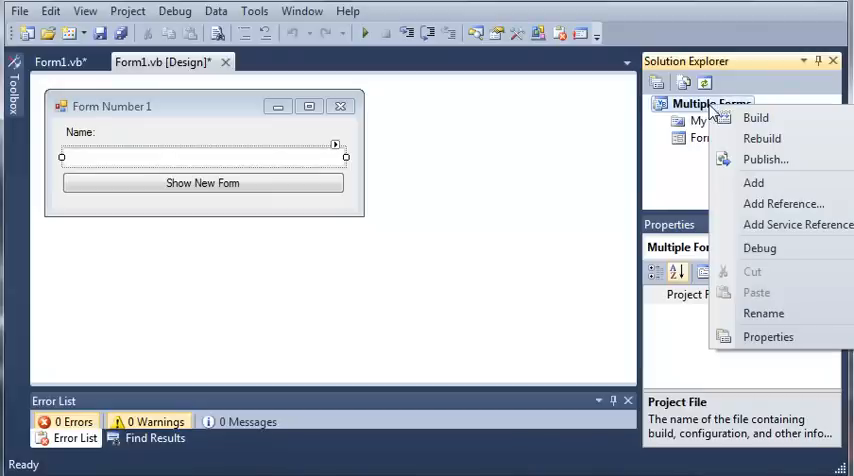
{"action": "left_click", "coordinate": [753, 182]}
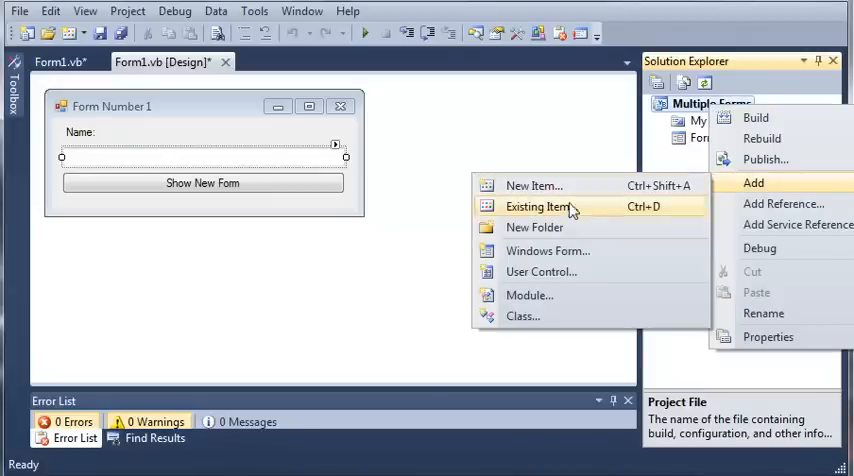
{"action": "left_click", "coordinate": [534, 185]}
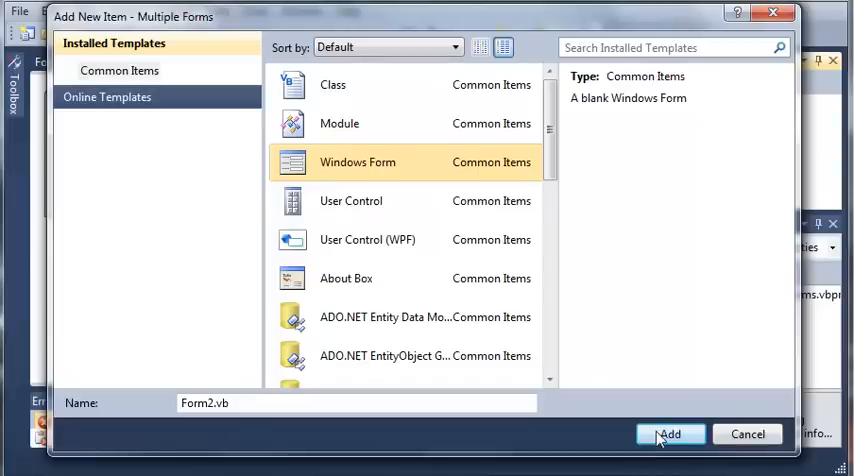
{"action": "left_click", "coordinate": [669, 434]}
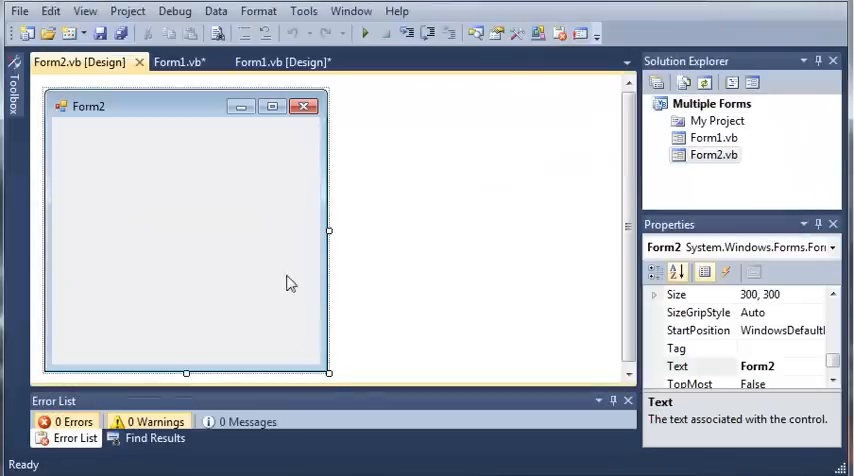
- Place a label on Form2, enlarge its font, and set its text to 'I am a new form'
{"action": "left_click_drag", "start_coordinate": [329, 375], "coordinate": [399, 330]}
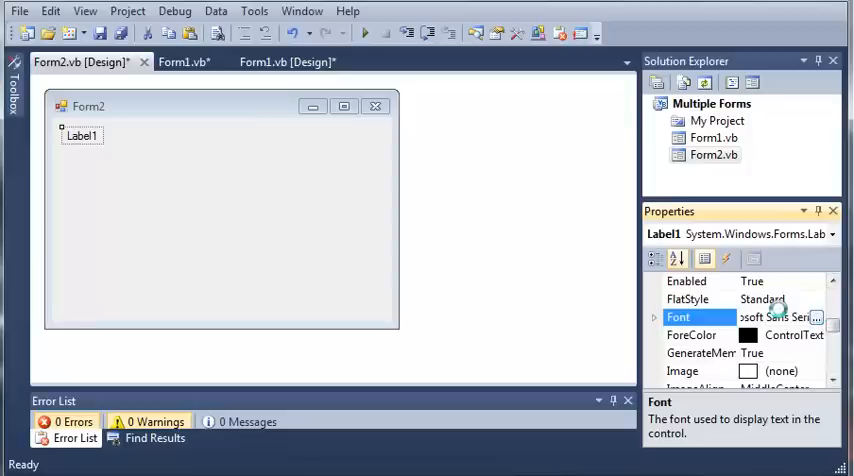
{"action": "left_click", "coordinate": [832, 318]}
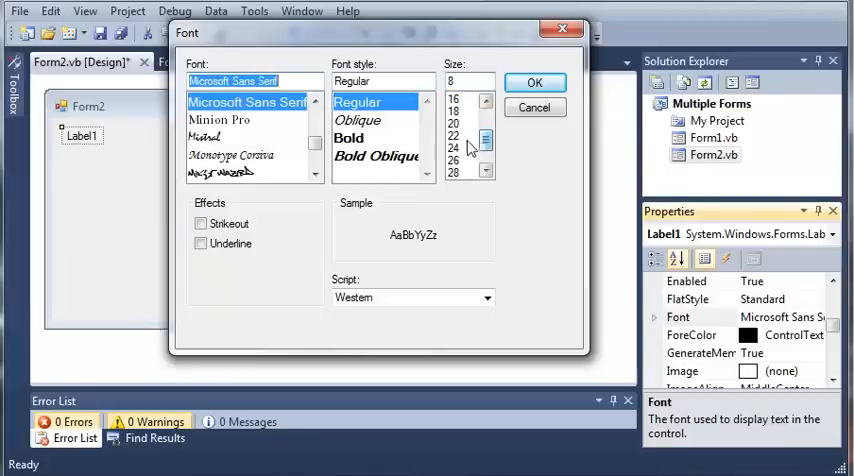
{"action": "left_click", "coordinate": [536, 82]}
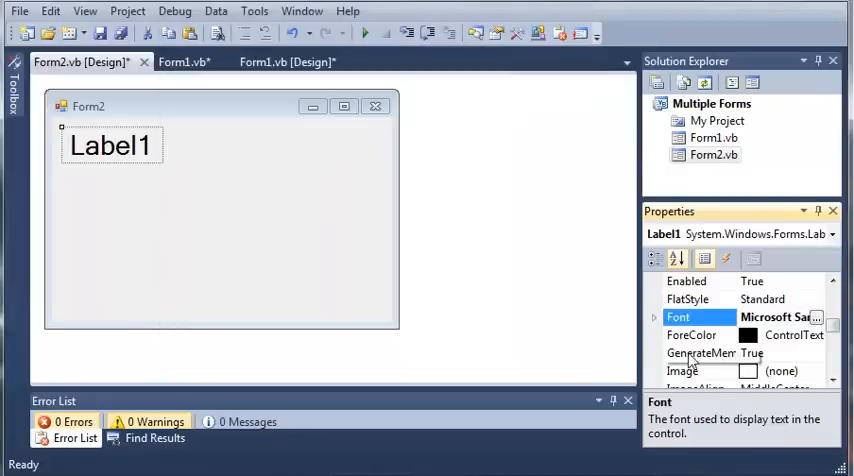
{"action": "scroll", "scroll_direction": "down", "scroll_amount": 3}
{"action": "type", "text": "I A"}
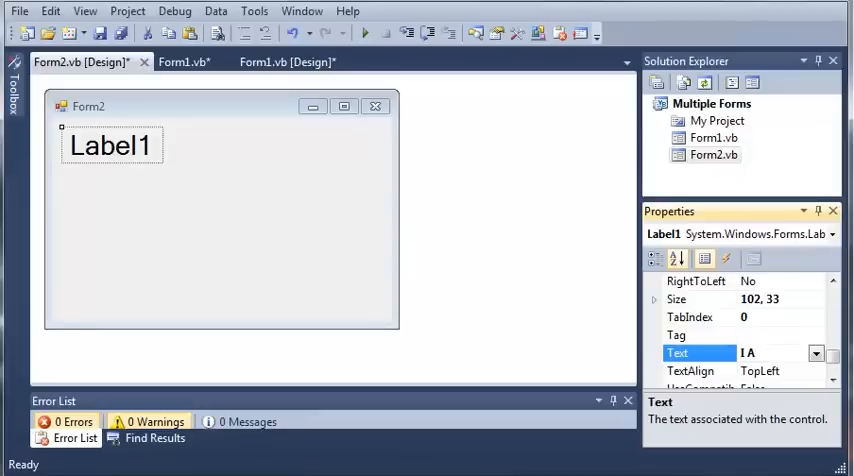
{"action": "type", "text": "a new form"}
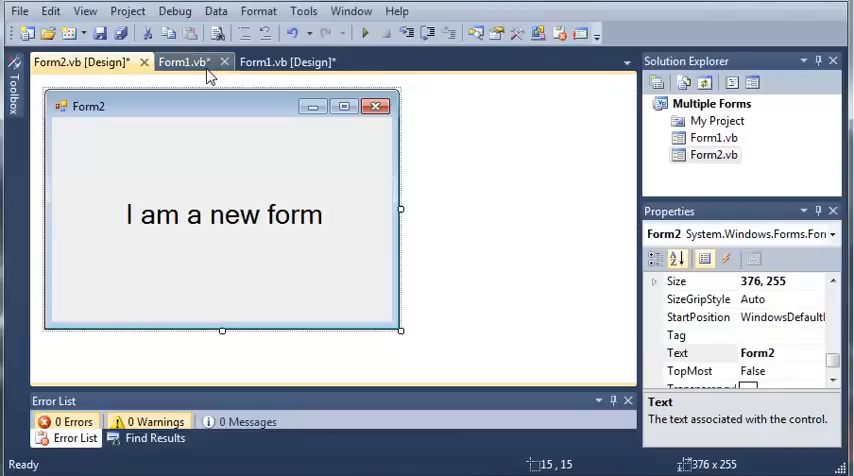
- In Form1's button handler, write Dim myNewForm As New Form2 and myNewForm.ShowDialog()
{"action": "left_click", "coordinate": [190, 61]}
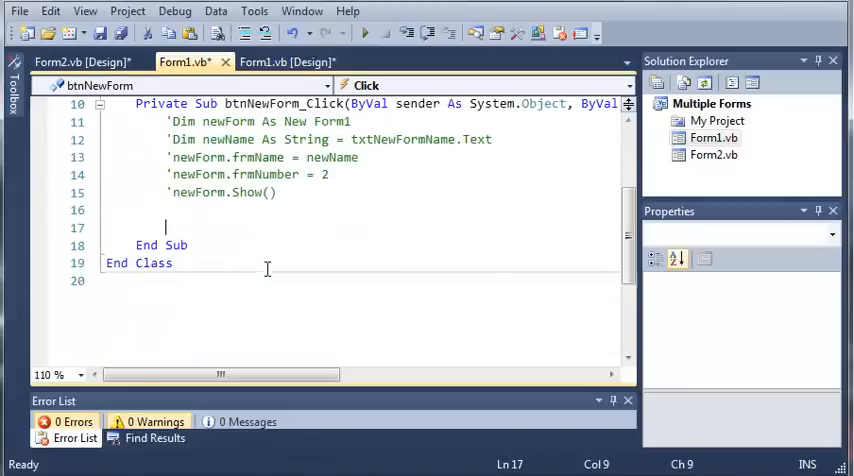
{"action": "left_click", "coordinate": [80, 61]}
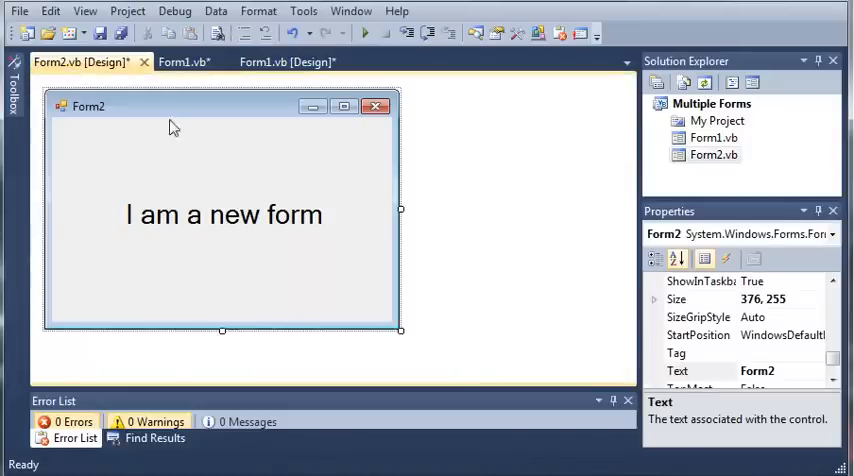
{"action": "left_click", "coordinate": [188, 60]}
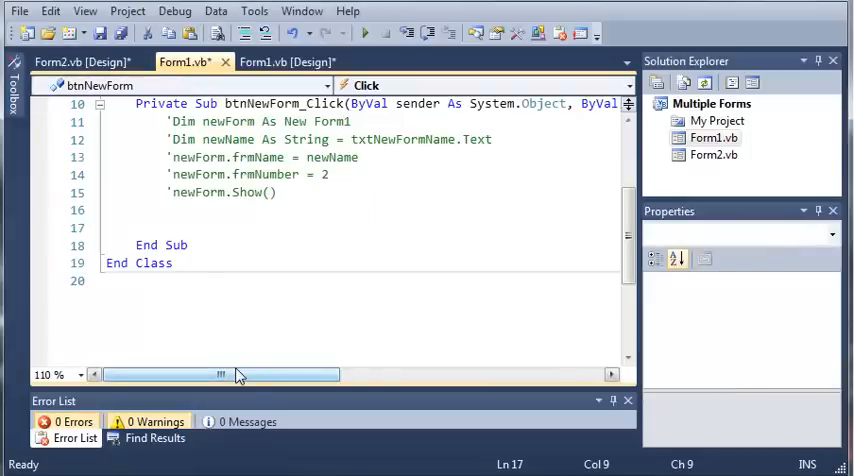
{"action": "type", "text": "Dim"}
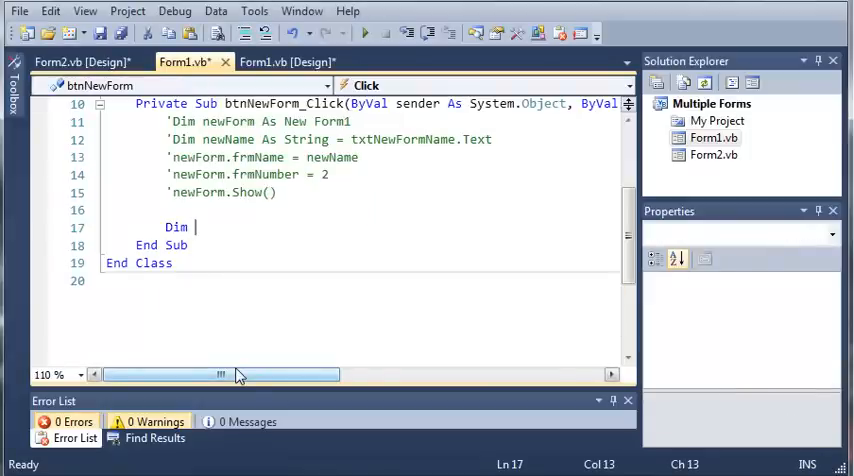
{"action": "type", "text": "myNewForm"}
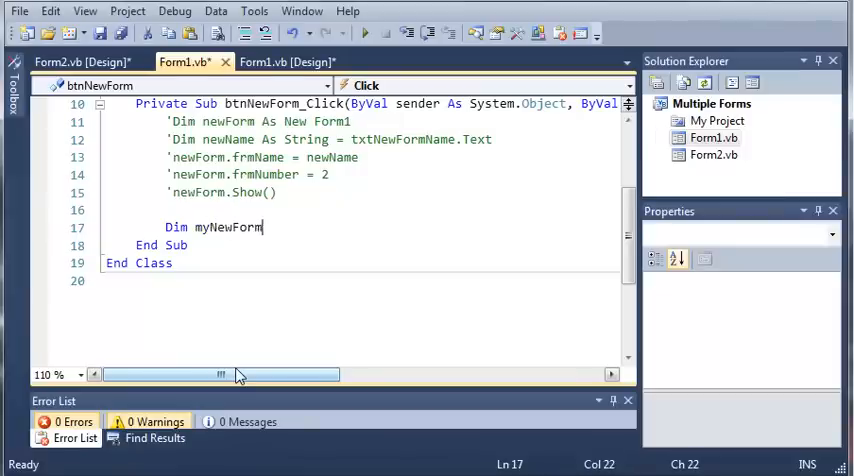
{"action": "type", "text": "As New"}
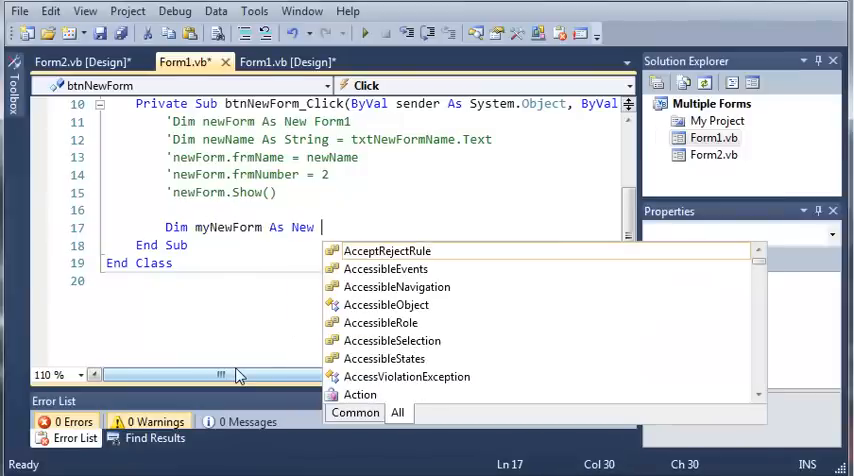
{"action": "type", "text": "Form2"}
{"action": "type", "text": "'"}
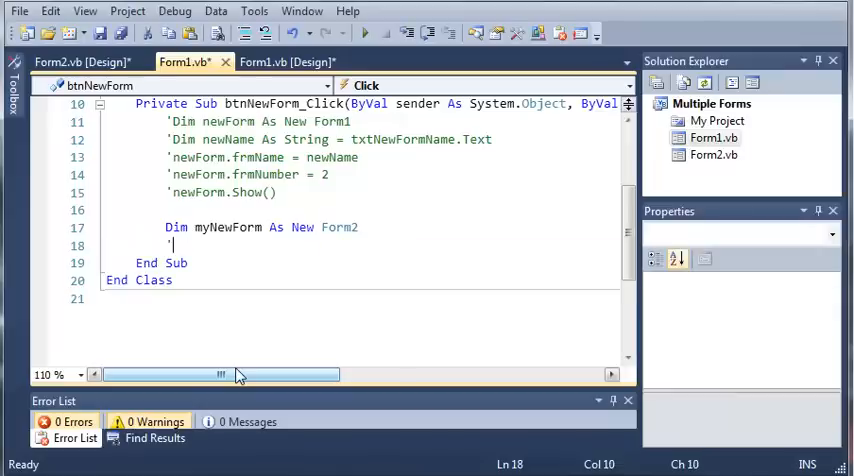
{"action": "left_click", "coordinate": [713, 155]}
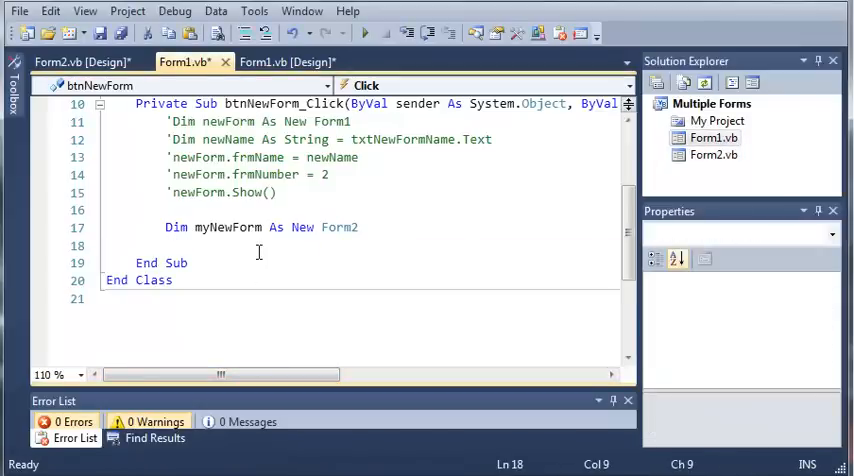
{"action": "type", "text": "myNewForm"}
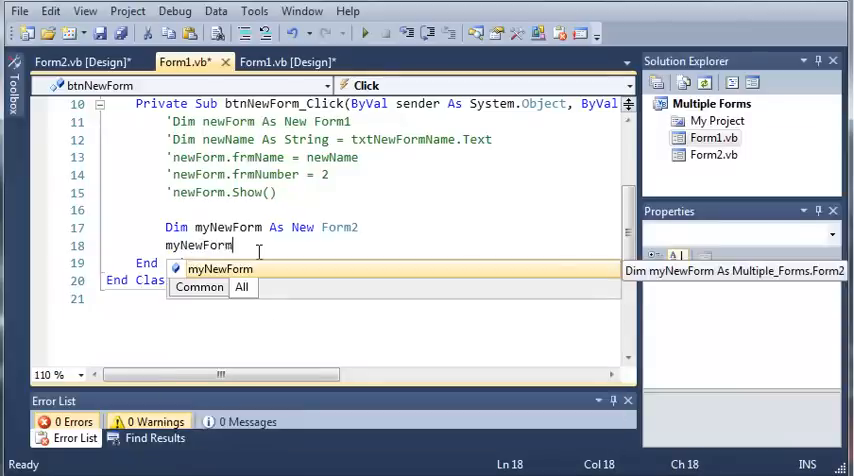
{"action": "type", "text": ".ShowDialog("}
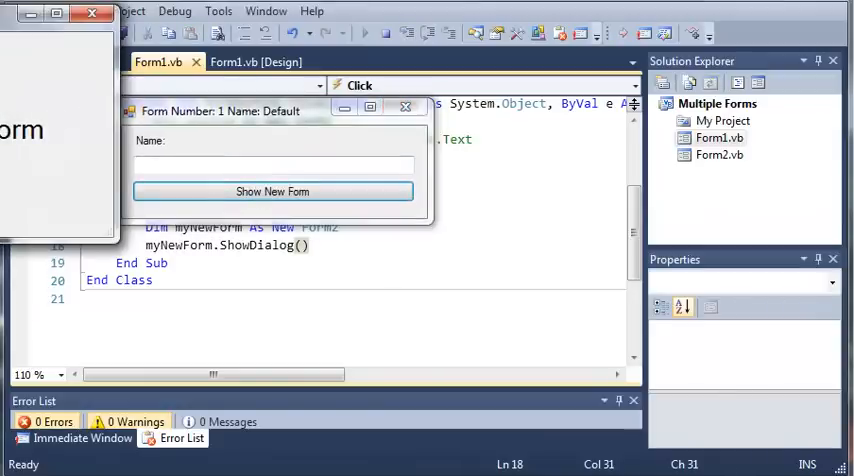
- Use Show New Form in the running Form1 to open Form2 reading 'I am a new form'
{"action": "left_click", "coordinate": [272, 191]}
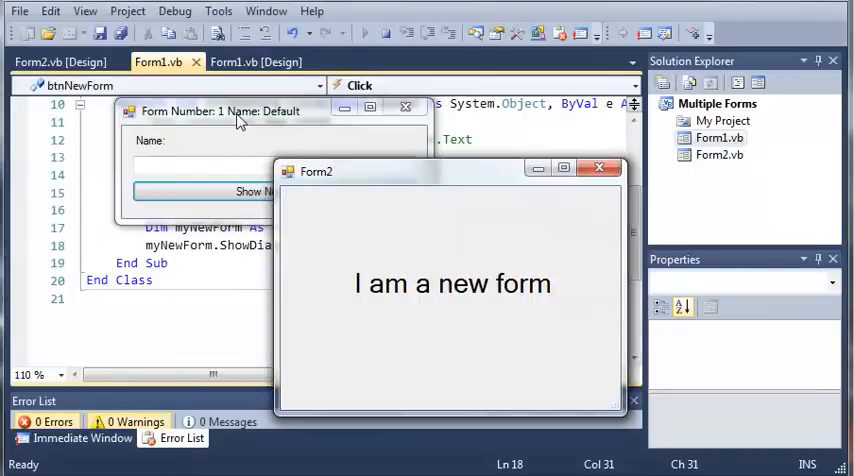
{"action": "mouse_move", "coordinate": [313, 197]}
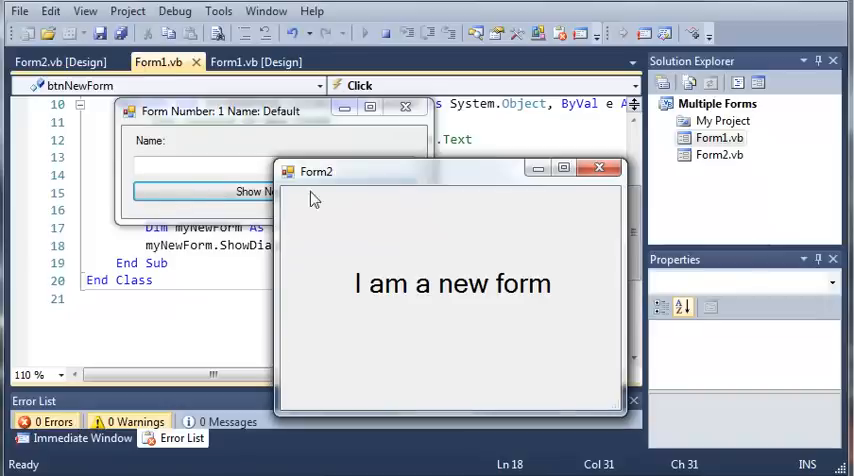
{"action": "mouse_move", "coordinate": [344, 195]}
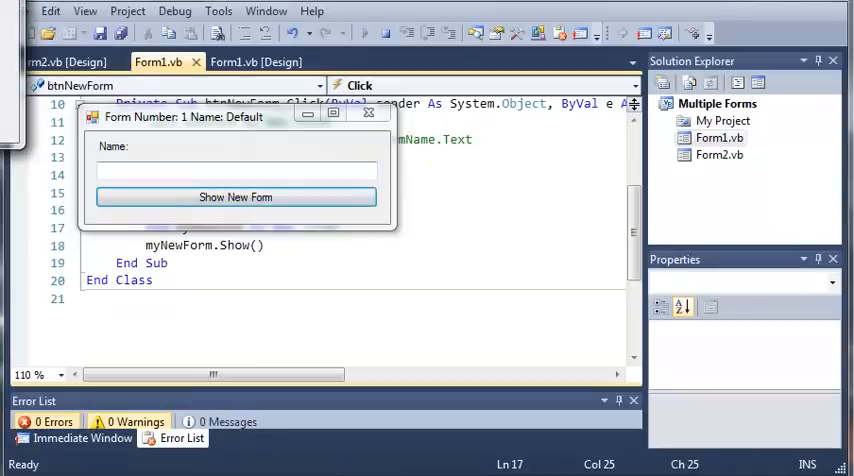
- Open Form2 from the running Form1's Show New Form button, then close Form2
{"action": "left_click", "coordinate": [235, 197]}
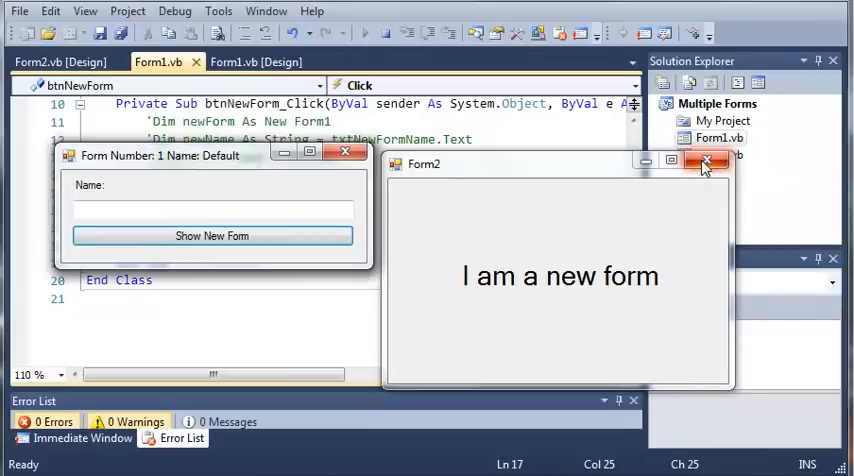
{"action": "left_click", "coordinate": [705, 163]}
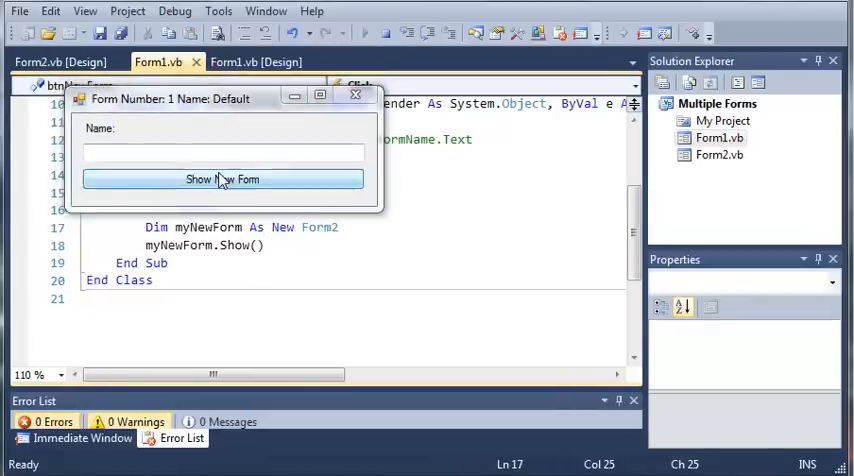
- Open the new form once more from the running app's Show New Form button
{"action": "left_click", "coordinate": [223, 180]}
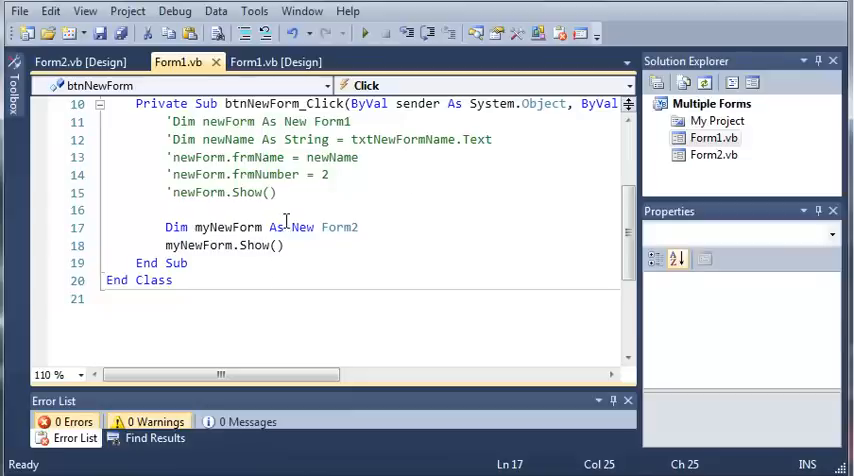
{"action": "mouse_move", "coordinate": [230, 235]}
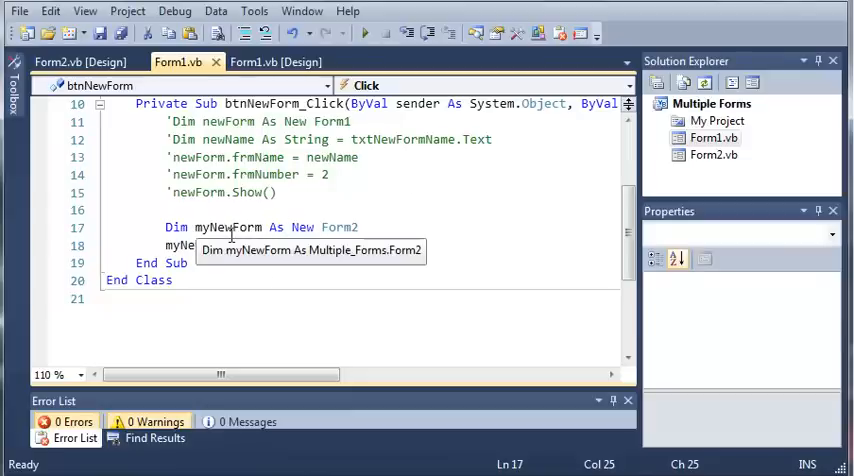
{"action": "mouse_move", "coordinate": [255, 192]}
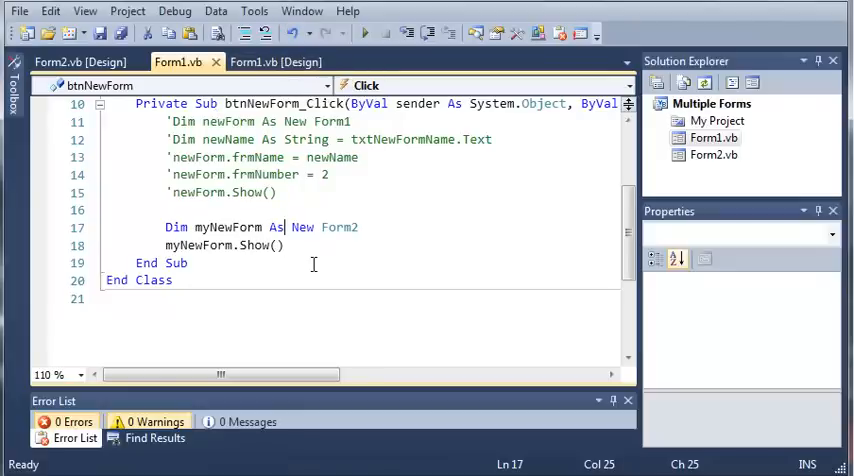
{"action": "mouse_move", "coordinate": [357, 33]}
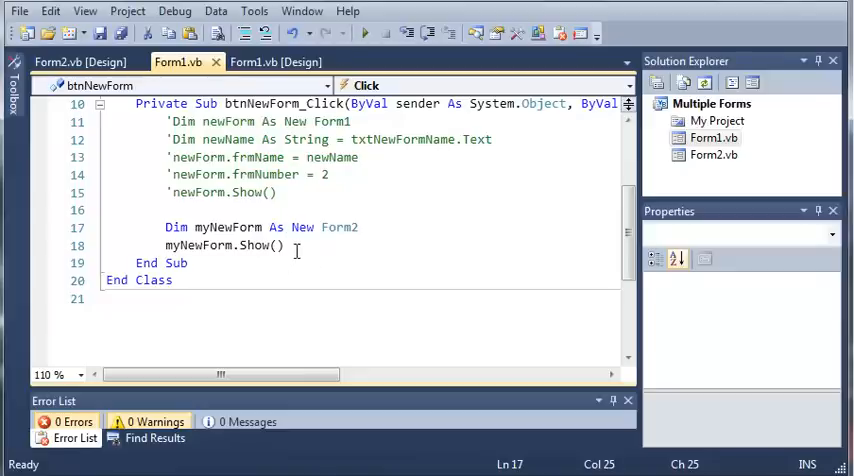
- Add the line myNewForm.Text = "Hello" after the Form2 declaration in the handler
{"action": "double_click", "coordinate": [256, 246]}
{"action": "type", "text": "m"}
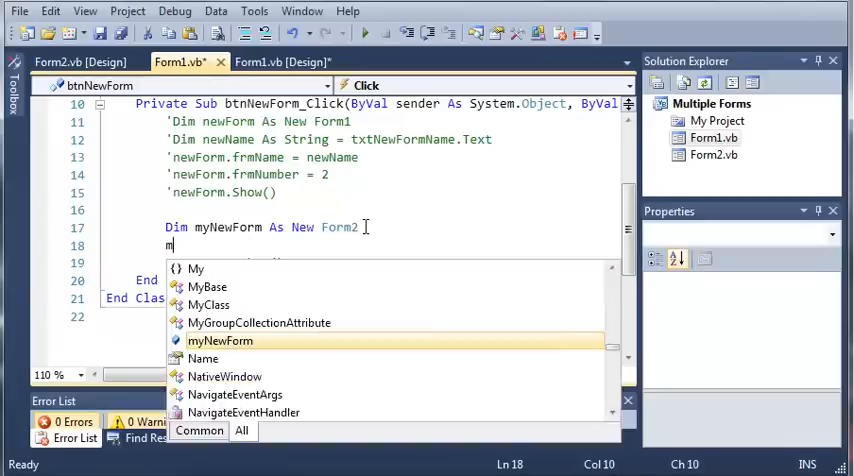
{"action": "type", "text": "yNewFor"}
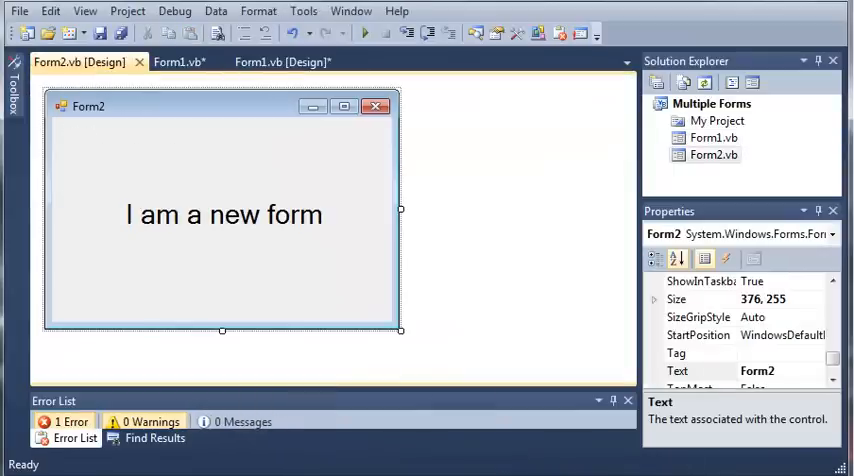
{"action": "scroll", "scroll_direction": "down", "scroll_amount": 3}
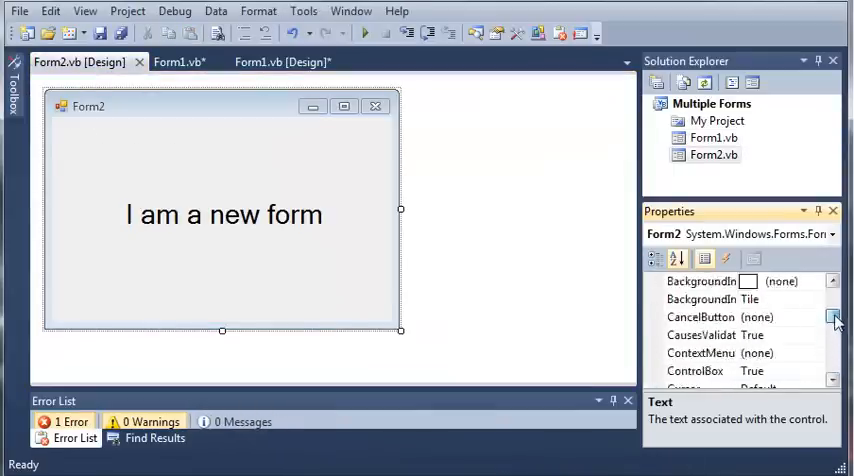
{"action": "left_click", "coordinate": [183, 61]}
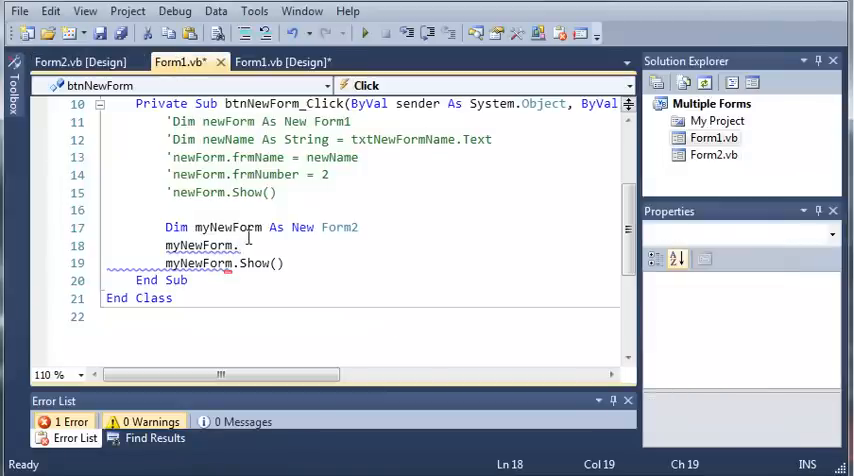
{"action": "type", "text": "Text"}
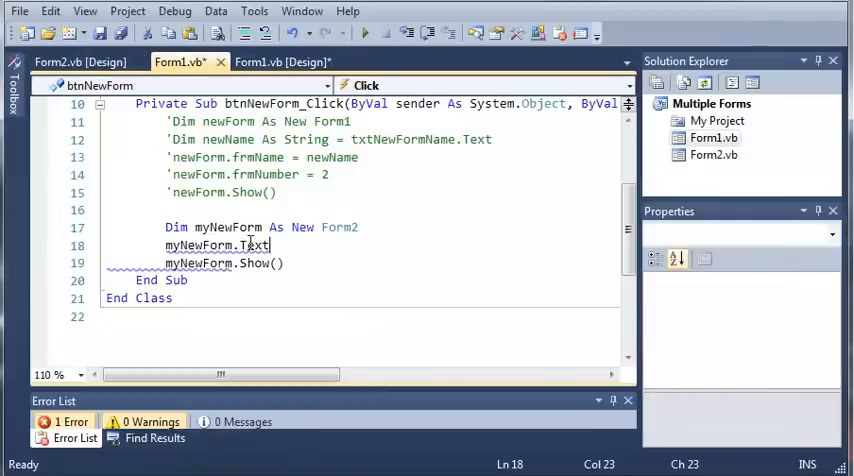
{"action": "type", "text": "="}
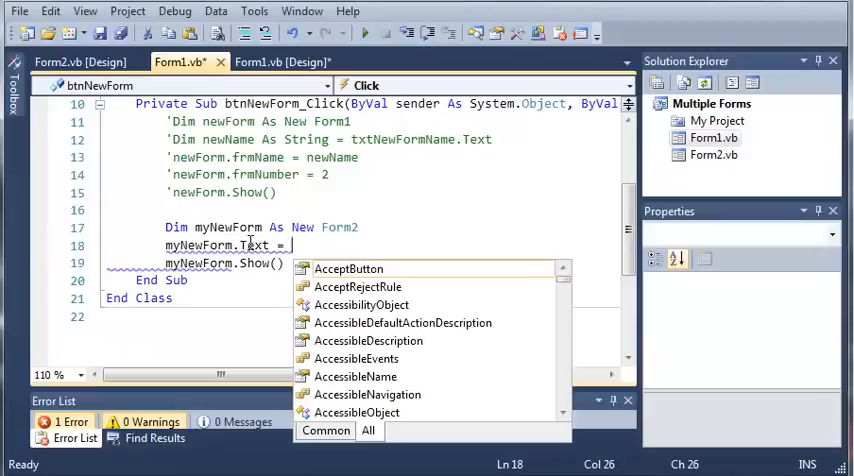
{"action": "type", "text": "\"Hello"}
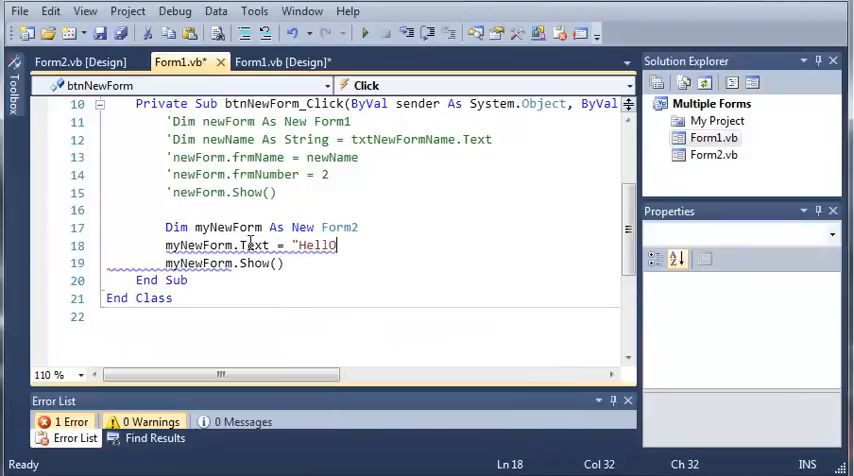
{"action": "key", "text": "Backspace"}
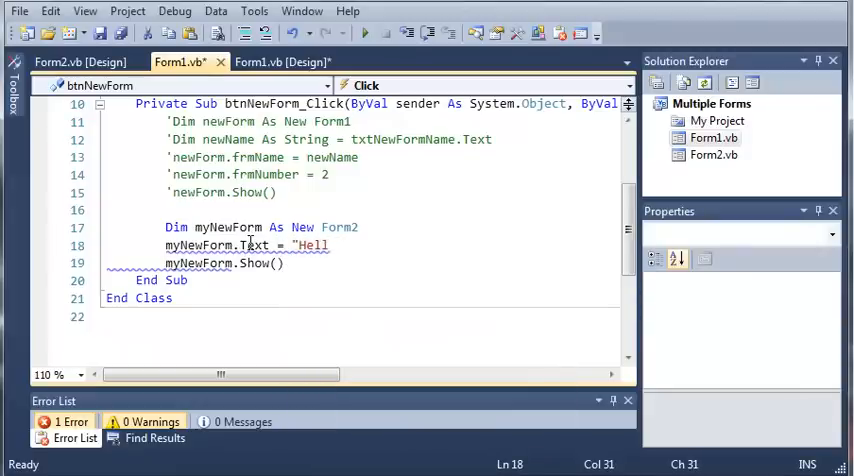
{"action": "type", "text": "o"}
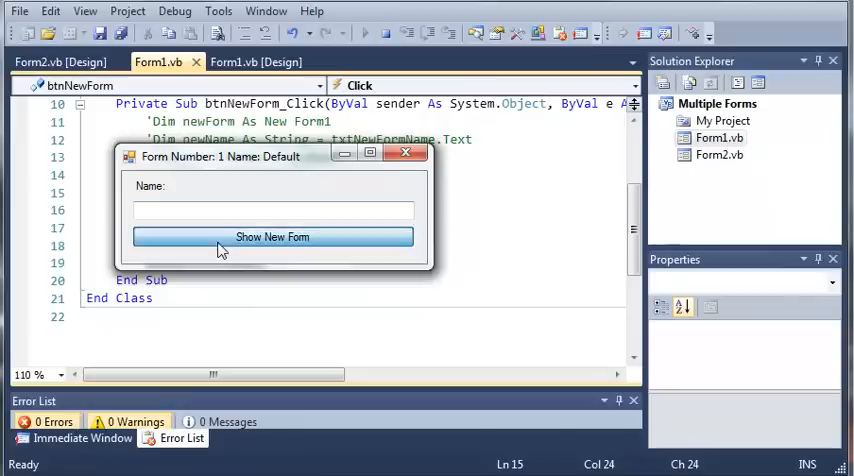
- Open the new form from the running Form1 to check its "Hello" title
{"action": "left_click", "coordinate": [272, 237]}
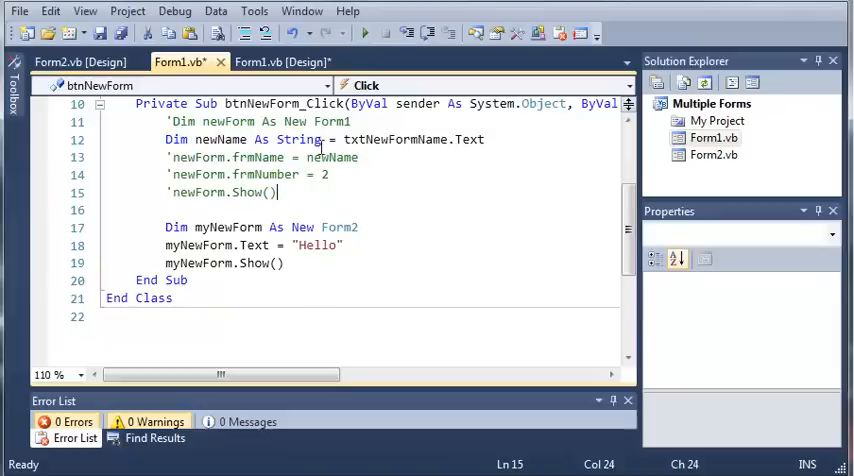
{"action": "mouse_move", "coordinate": [470, 139]}
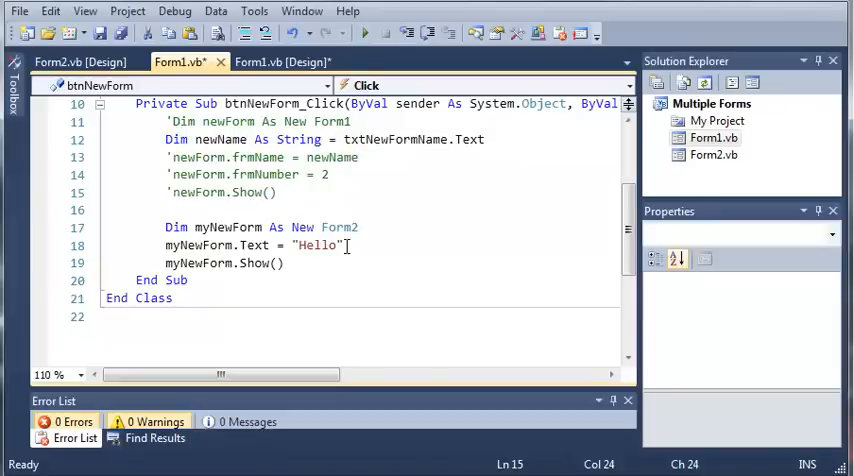
- Replace "Hello" with newName as the new form's title text
{"action": "double_click", "coordinate": [317, 245]}
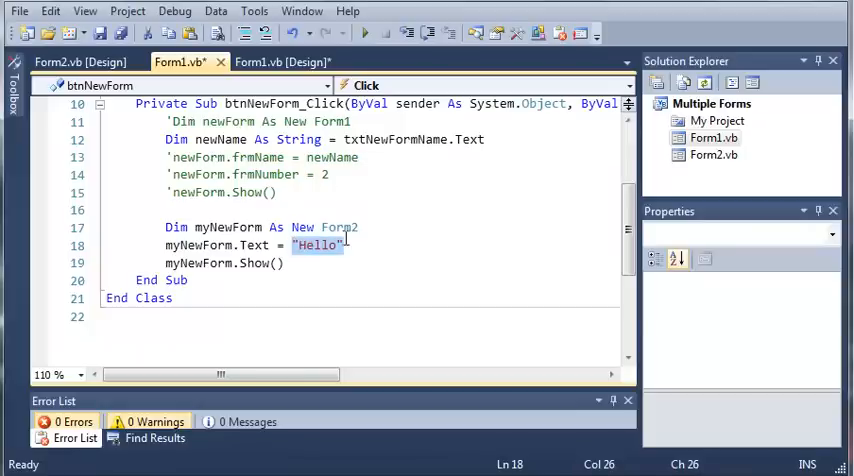
{"action": "mouse_move", "coordinate": [328, 263]}
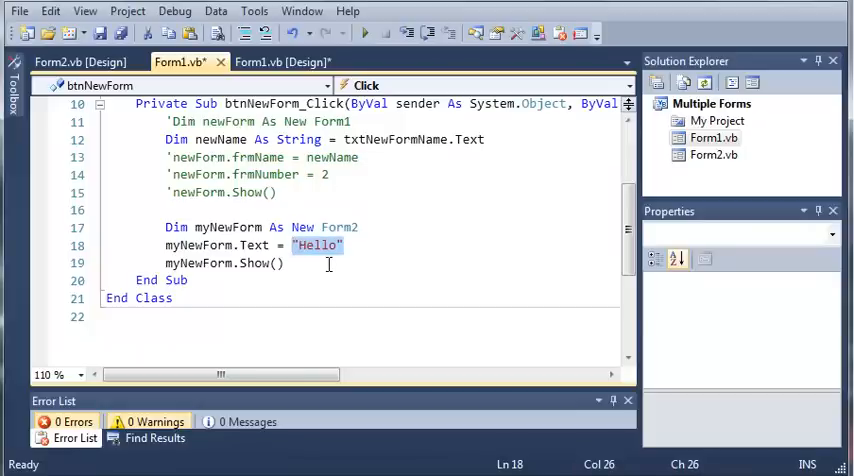
{"action": "type", "text": "newName"}
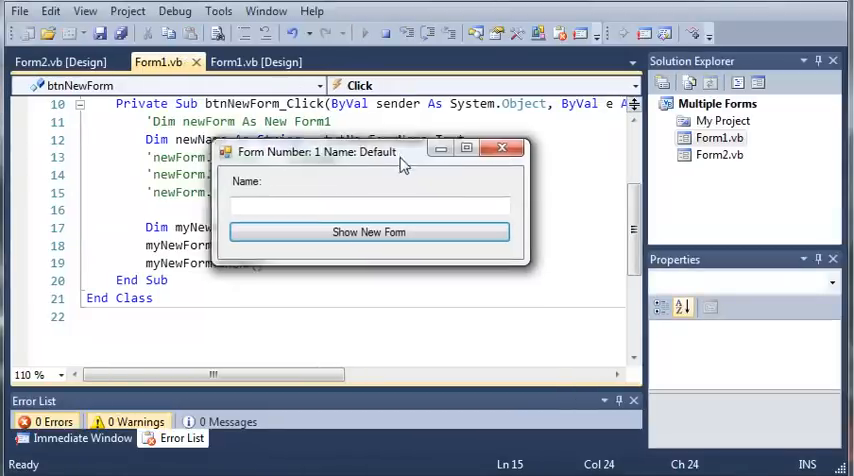
- Enter OnliveGamer, open the new form titled OnliveGamer, then close it
{"action": "type", "text": "OnliveGamer"}
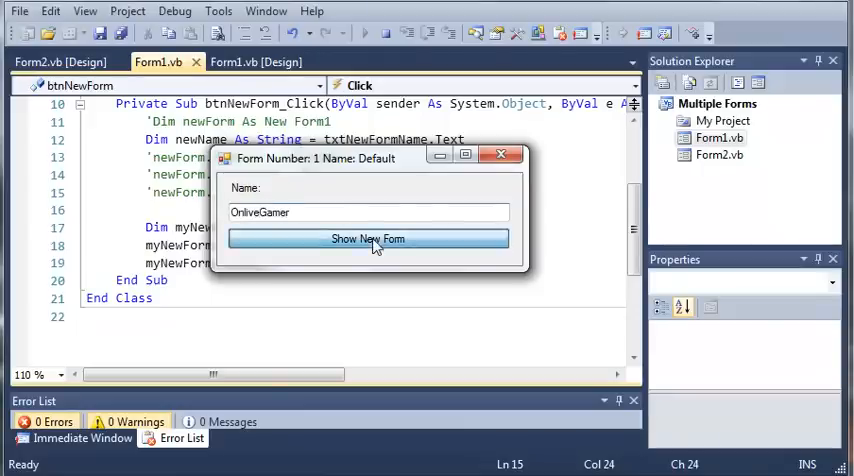
{"action": "left_click", "coordinate": [367, 238]}
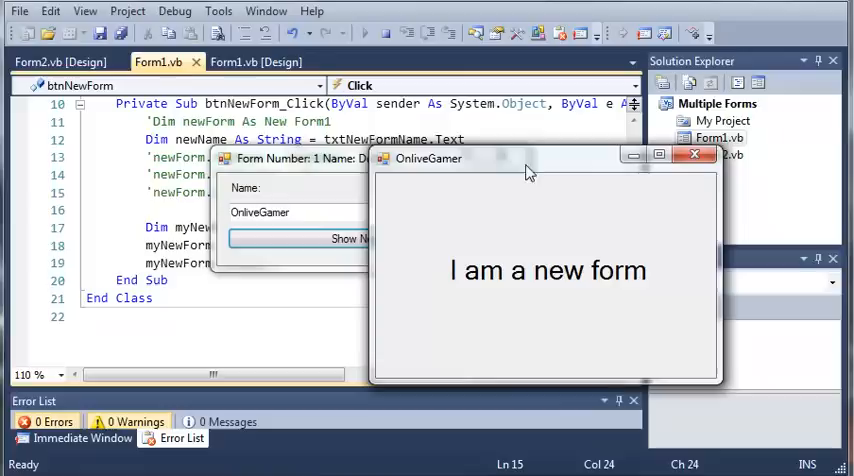
{"action": "mouse_move", "coordinate": [287, 195]}
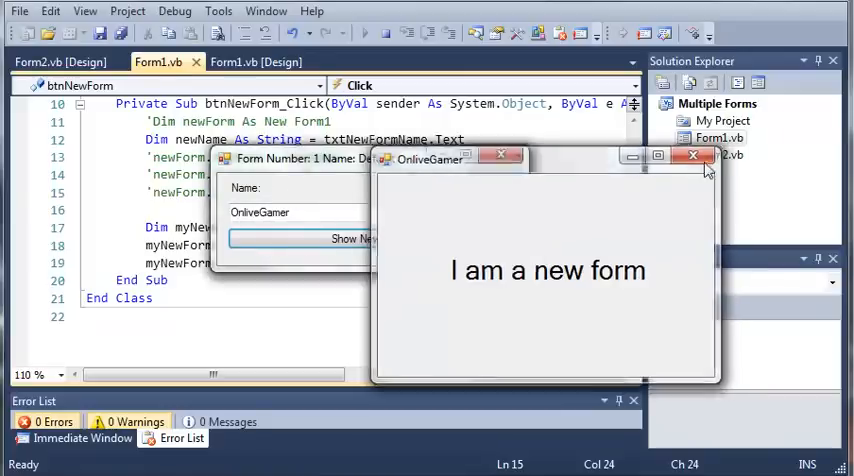
{"action": "left_click", "coordinate": [692, 157]}
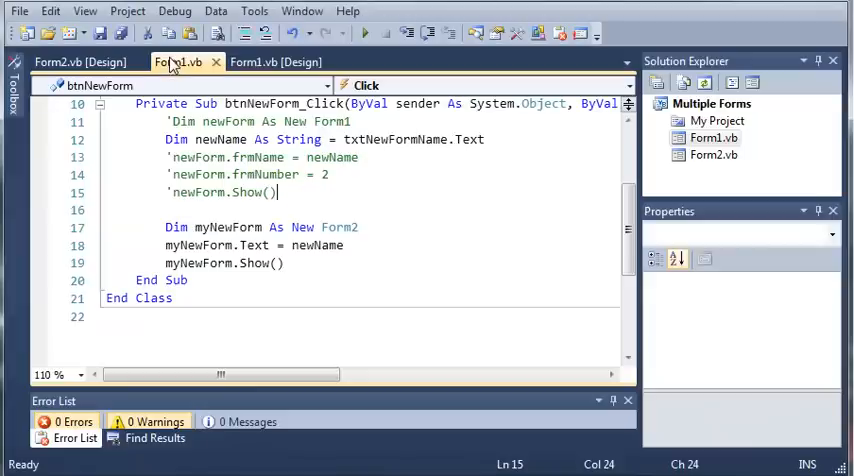
- Switch to the Form2.vb [Design] tab
{"action": "left_click", "coordinate": [78, 62]}
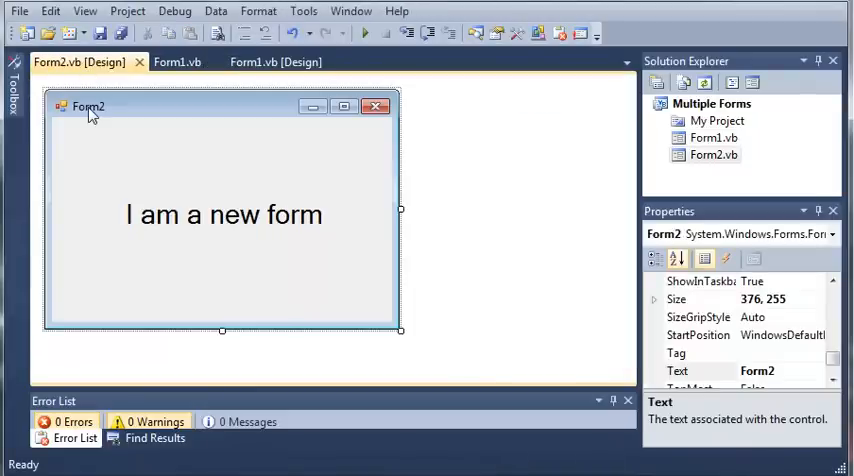
{"action": "mouse_move", "coordinate": [90, 114]}
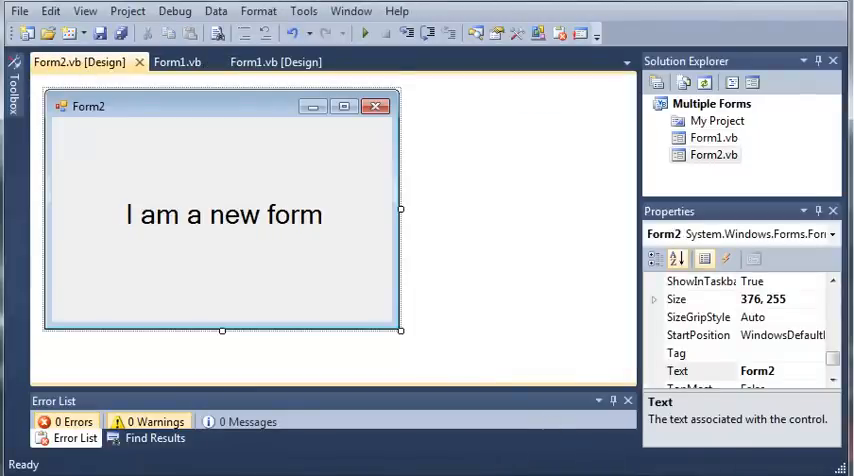